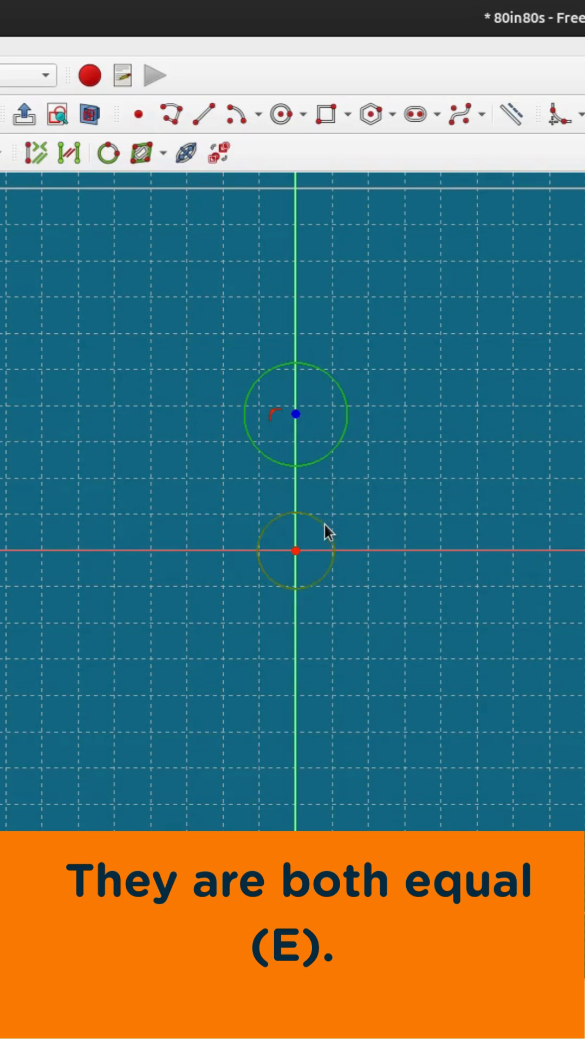
# - Apply the Equal constraint to the two small circles on the vertical axis
pyautogui.click(171, 113)
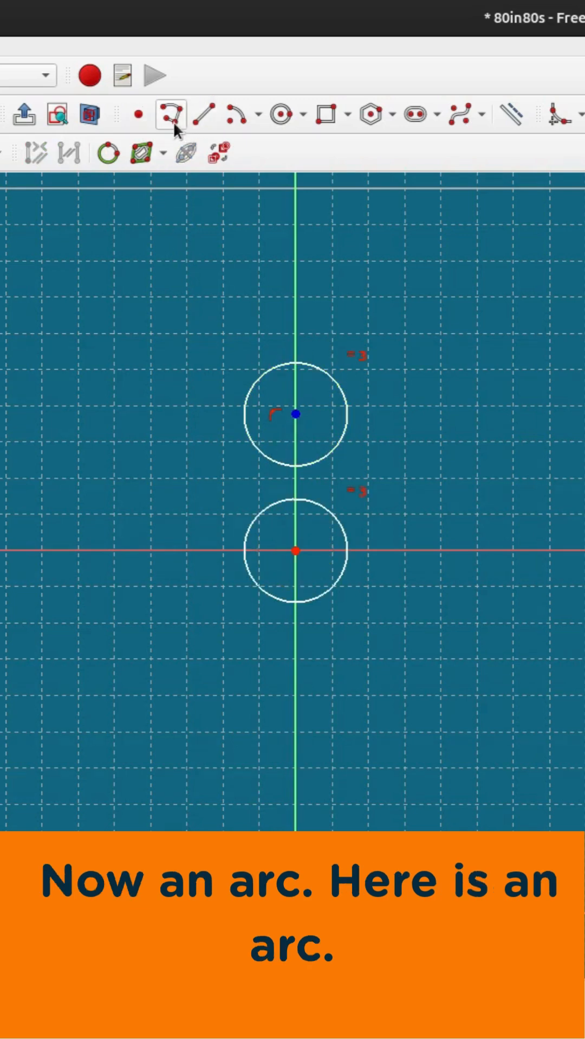
# - Draw a large arc around each small circle, centred on its centre, forming a figure-eight
pyautogui.click(172, 113)
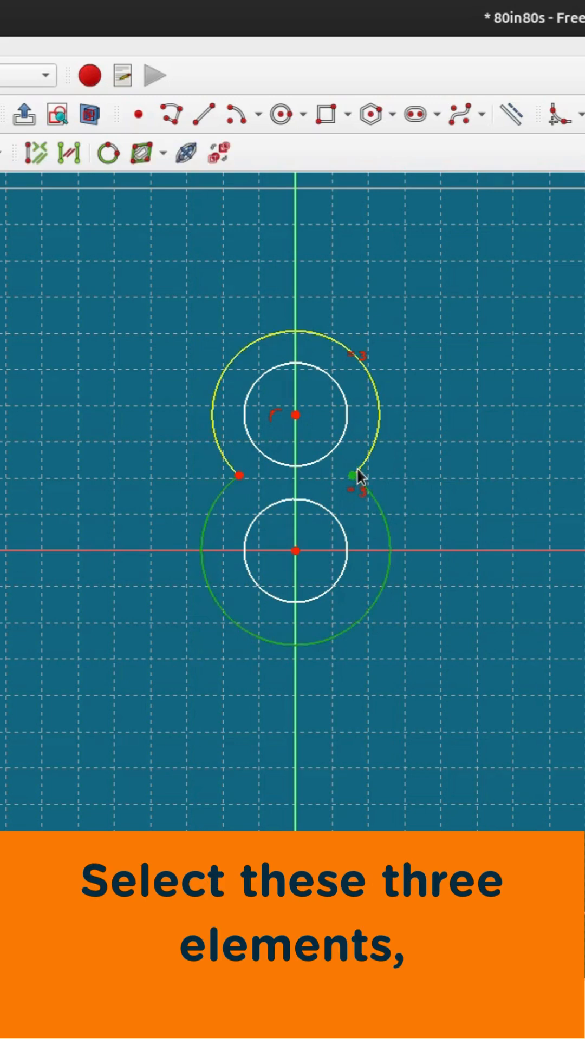
# - Constrain the two outer arcs perpendicular at their junction point
pyautogui.press('n')
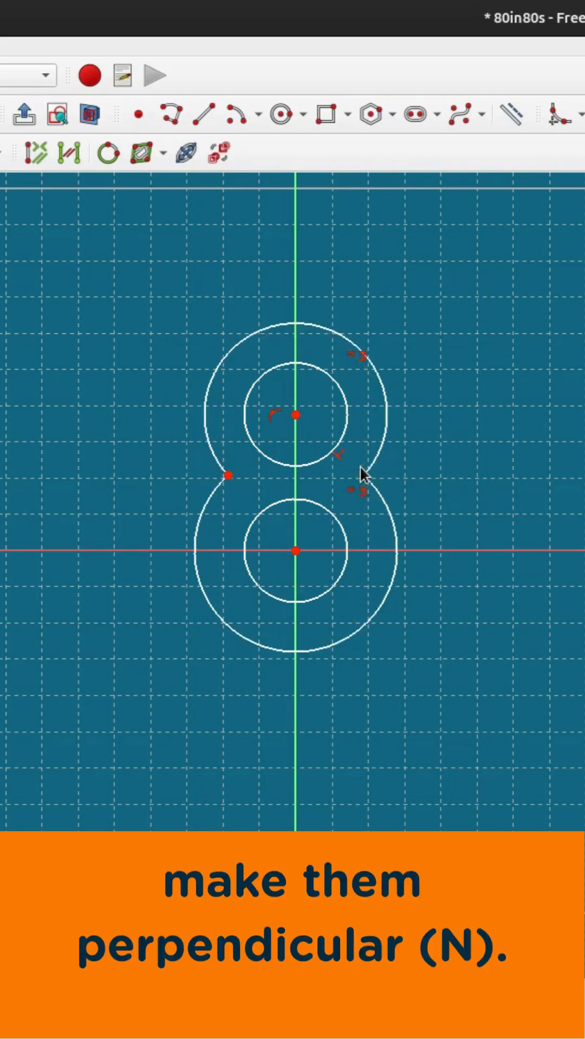
pyautogui.click(363, 475)
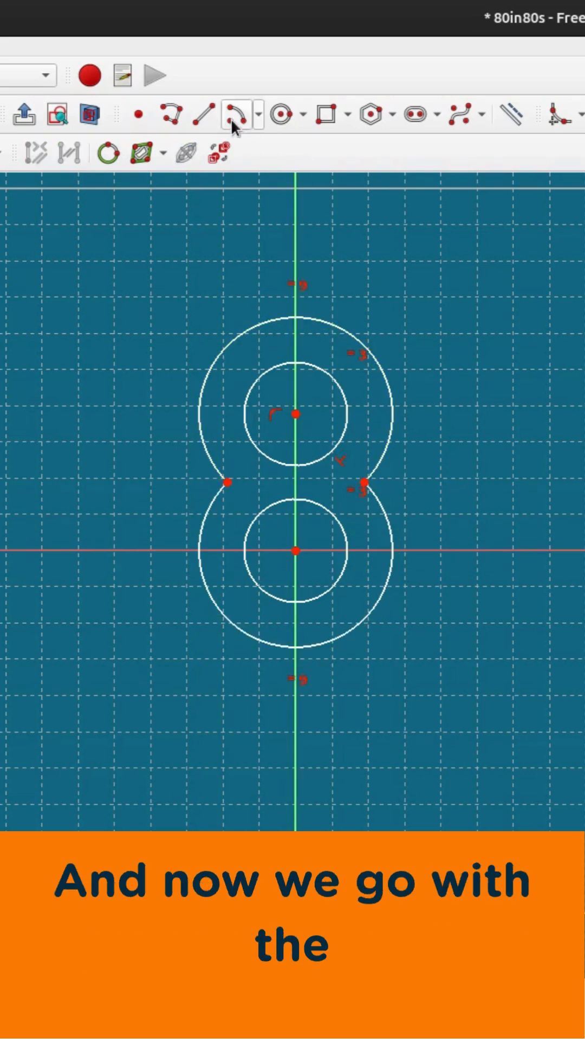
# - Draw a construction arc from the 8's left junction to the vertical axis
pyautogui.click(239, 115)
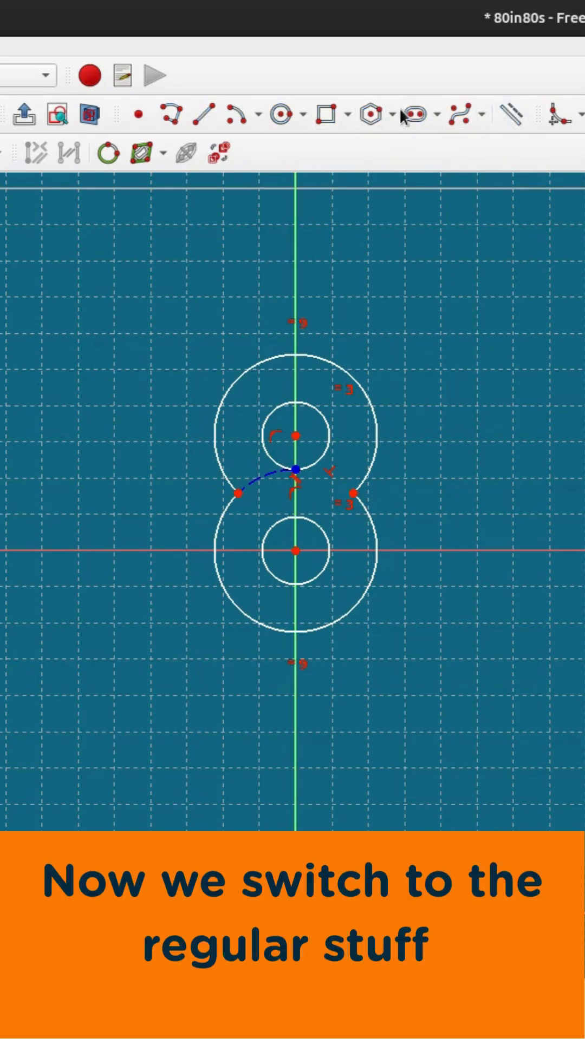
# - Draw outer and inner dimensioned slots, making the slot arc equal to the 8's upper circle
pyautogui.click(410, 115)
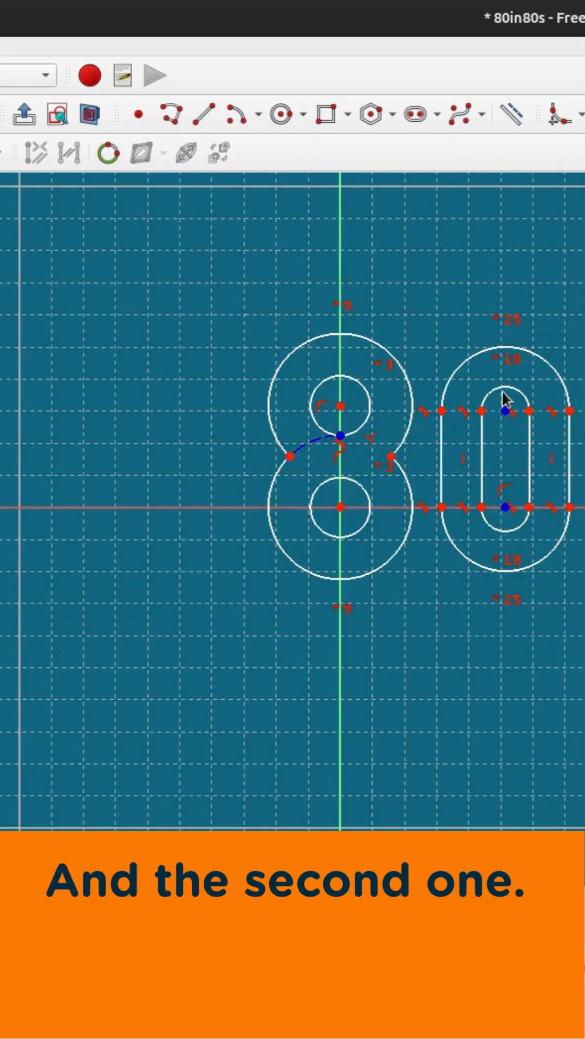
pyautogui.click(357, 387)
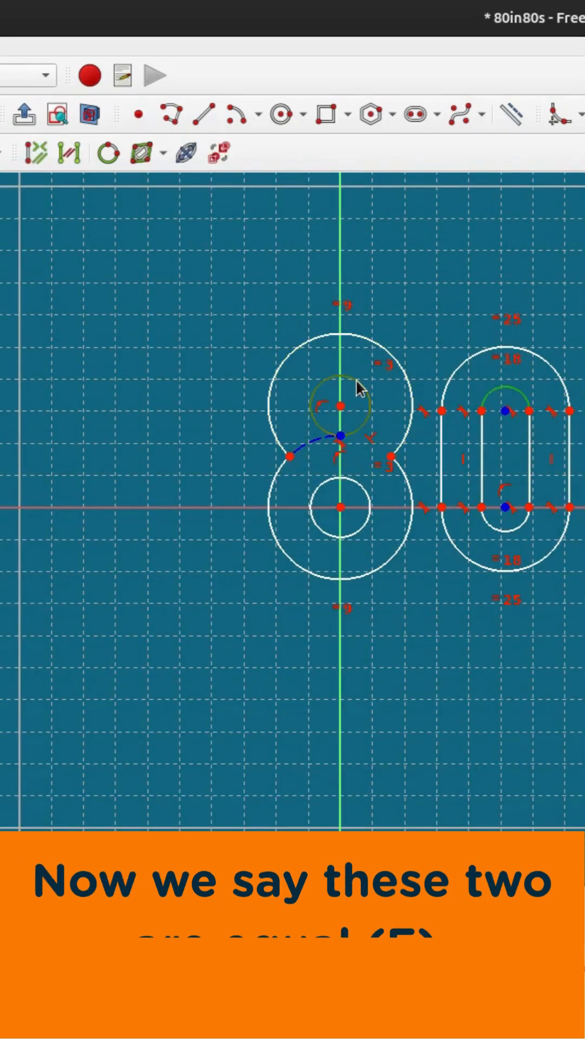